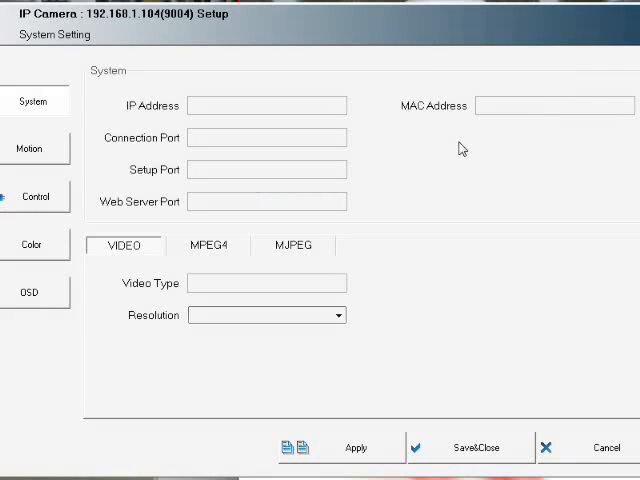
- Open the Motion page of the camera Setup window
{"action": "left_click", "coordinate": [36, 148]}
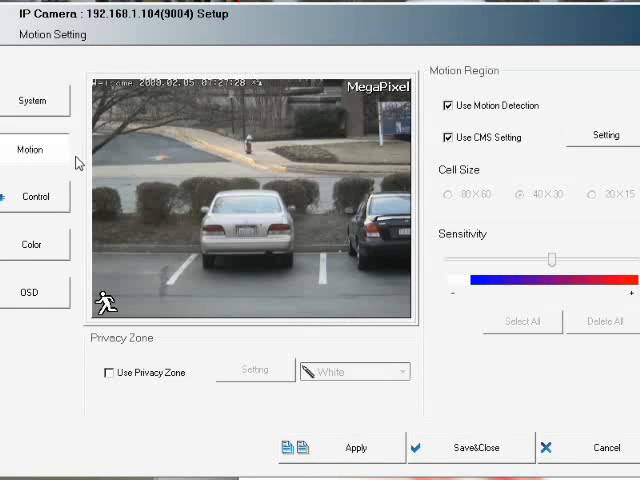
{"action": "mouse_move", "coordinate": [425, 127]}
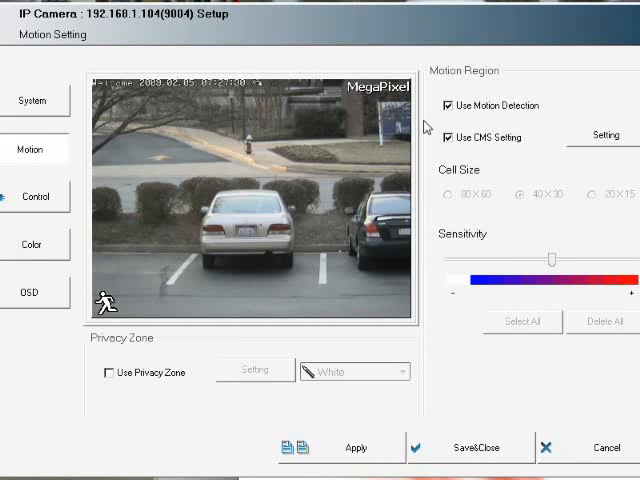
{"action": "mouse_move", "coordinate": [480, 167]}
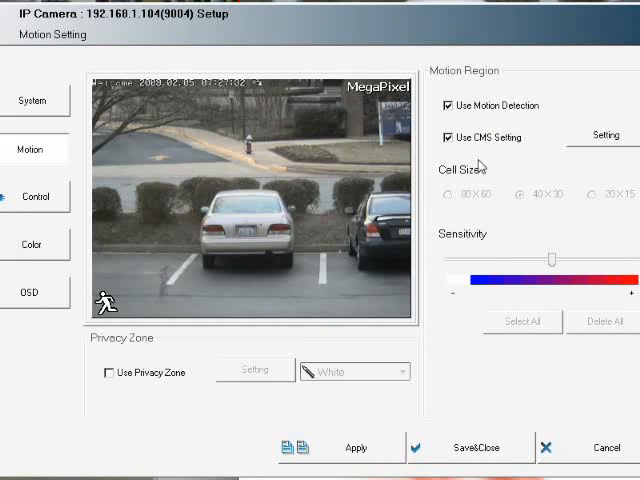
- Edit the motion region on a 40×30 cell grid and lower the sensitivity slider
{"action": "left_click", "coordinate": [448, 195]}
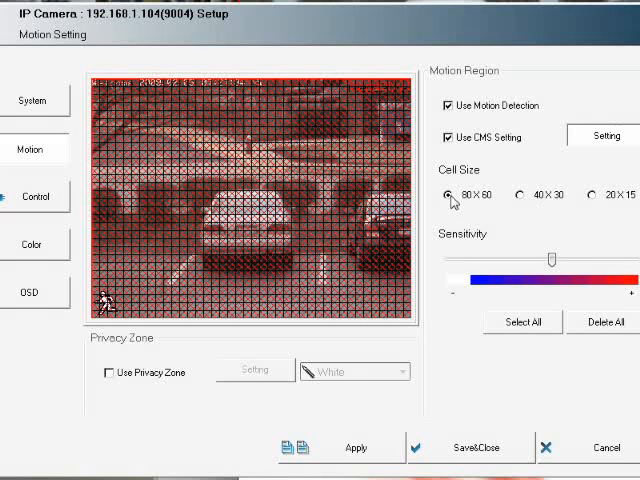
{"action": "left_click", "coordinate": [519, 194]}
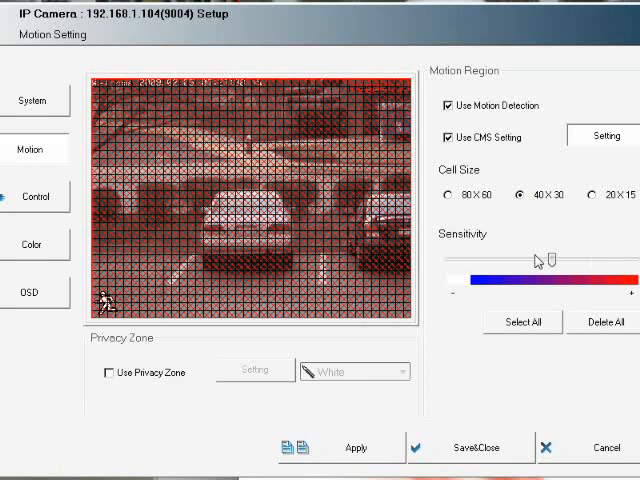
{"action": "left_click_drag", "start_coordinate": [540, 260], "coordinate": [455, 260]}
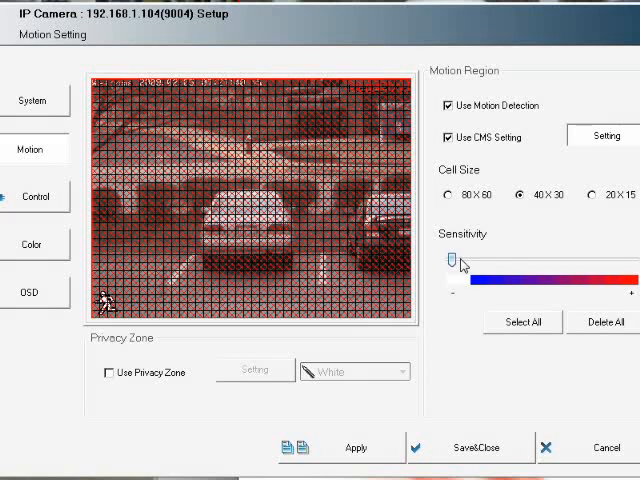
{"action": "mouse_move", "coordinate": [92, 88]}
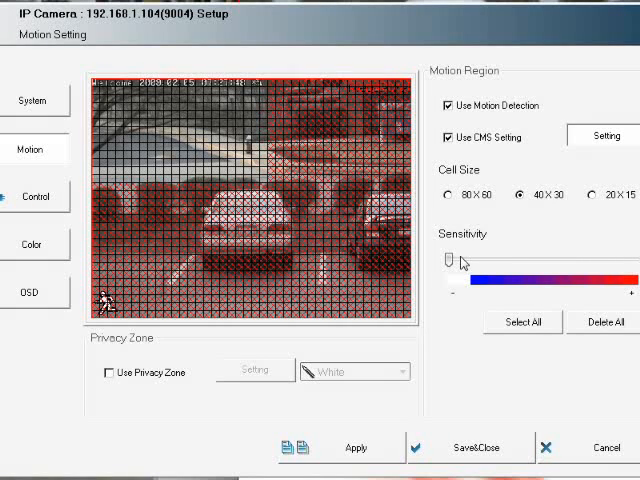
{"action": "left_click_drag", "start_coordinate": [453, 260], "coordinate": [525, 260]}
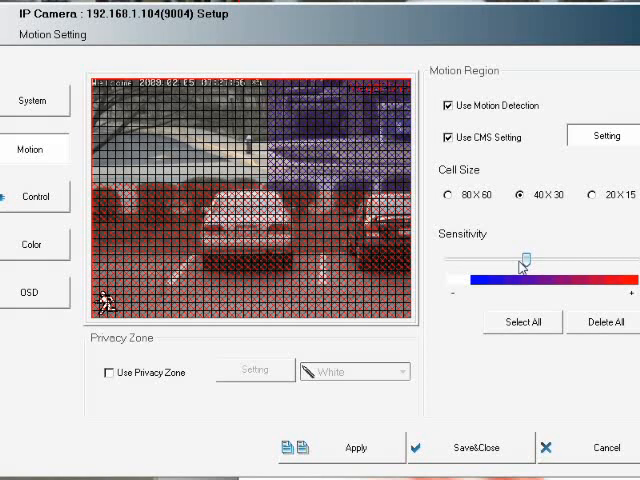
{"action": "left_click_drag", "start_coordinate": [520, 262], "coordinate": [490, 262]}
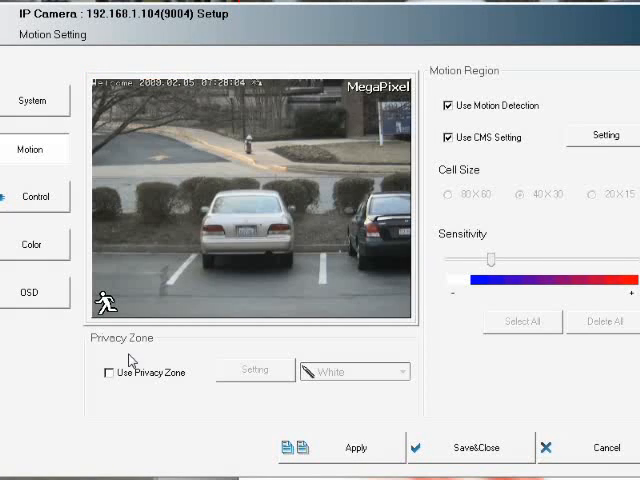
- Enable Use Privacy Zone, set its area, and confirm saving the changed setup
{"action": "left_click", "coordinate": [107, 373]}
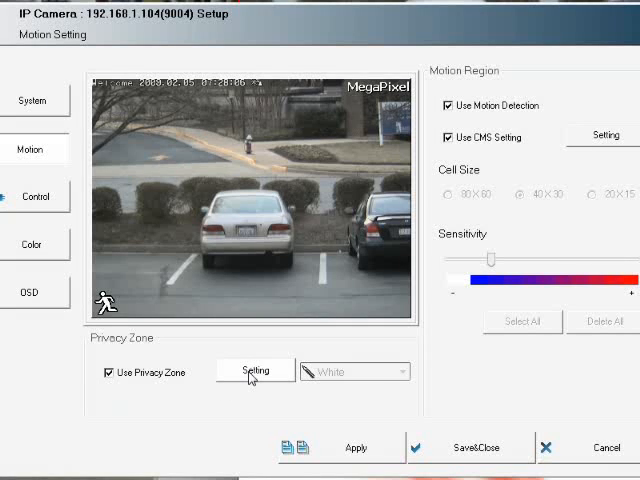
{"action": "left_click", "coordinate": [254, 371]}
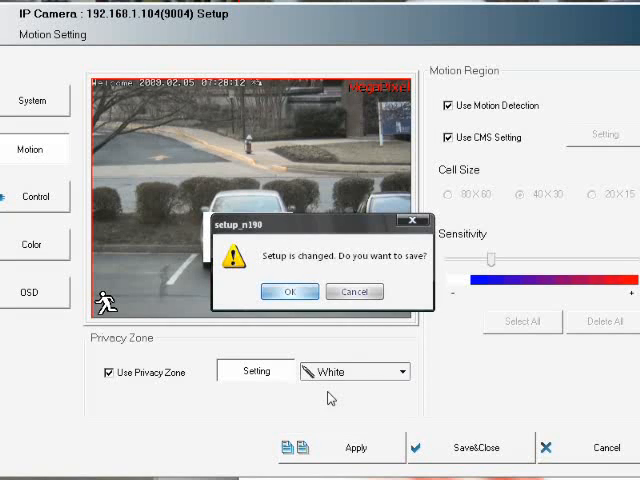
{"action": "left_click", "coordinate": [290, 291]}
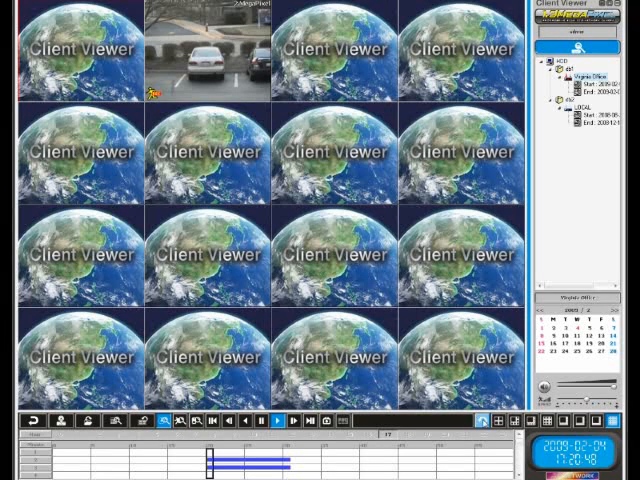
- Switch the live view to the 4-split camera layout
{"action": "left_click", "coordinate": [510, 426]}
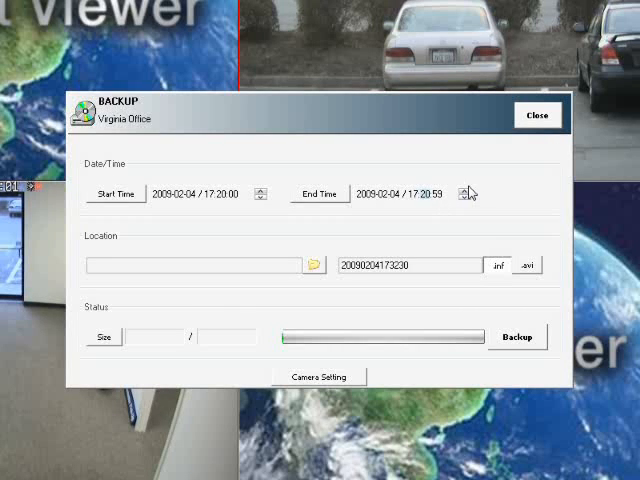
- Extend the Virginia Office backup end time to 17:25:59 and open the folder browser
{"action": "left_click", "coordinate": [464, 193]}
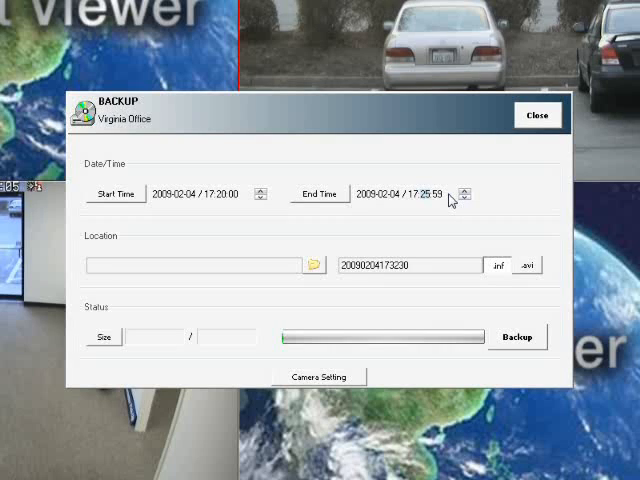
{"action": "mouse_move", "coordinate": [355, 280]}
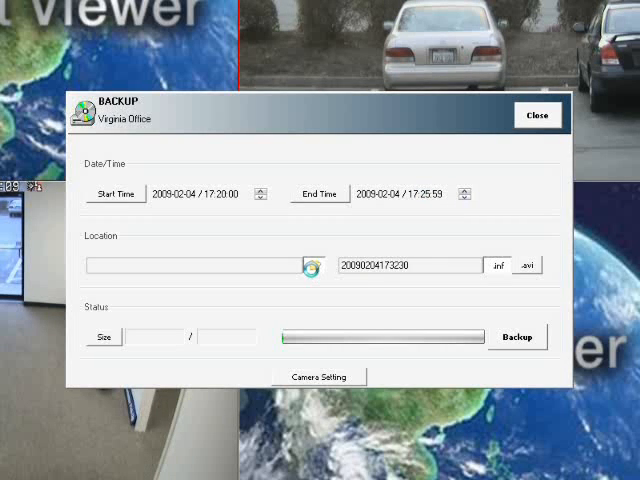
{"action": "left_click", "coordinate": [310, 265]}
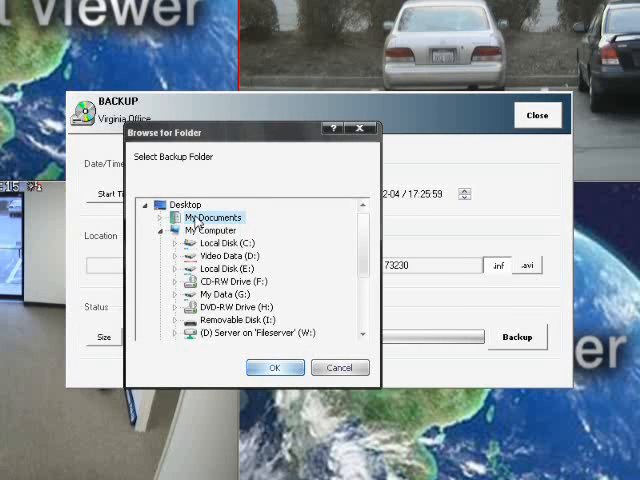
- Choose My Documents as the backup destination folder
{"action": "left_click", "coordinate": [275, 367]}
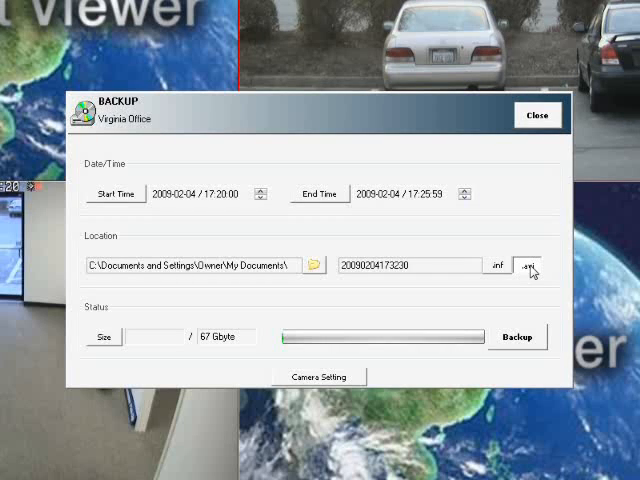
- Back up the Virginia Office clip in .avi format, with cameras shown, into My Documents
{"action": "left_click", "coordinate": [103, 336]}
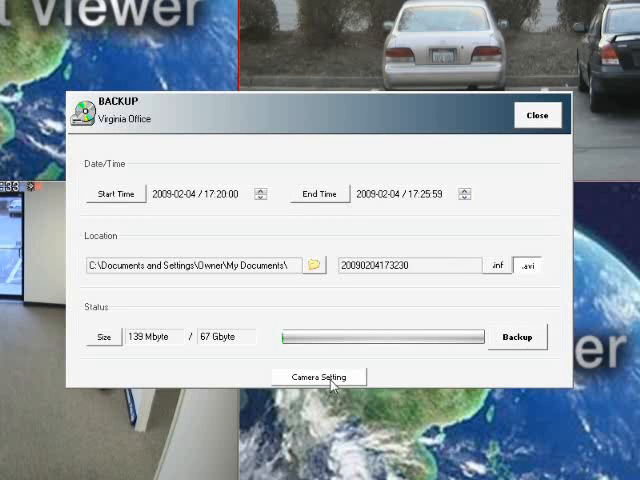
{"action": "left_click", "coordinate": [318, 377]}
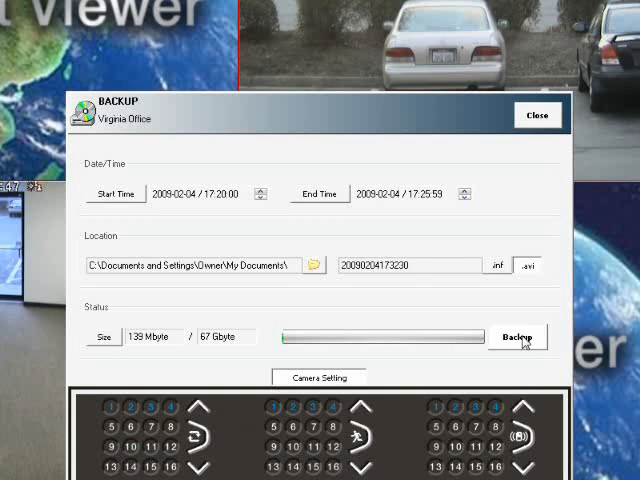
{"action": "left_click", "coordinate": [518, 336]}
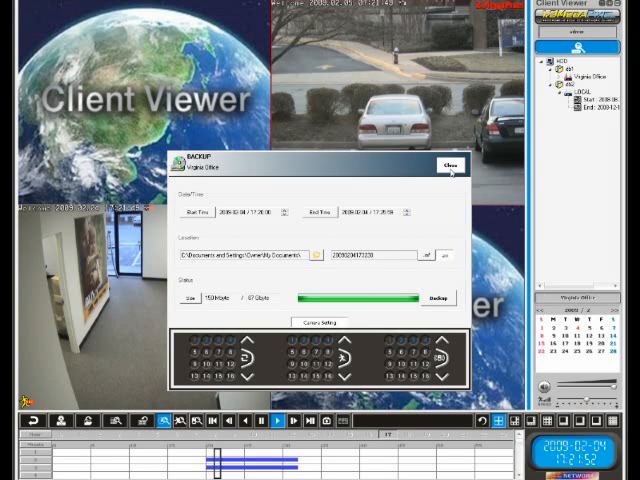
{"action": "left_click", "coordinate": [449, 165]}
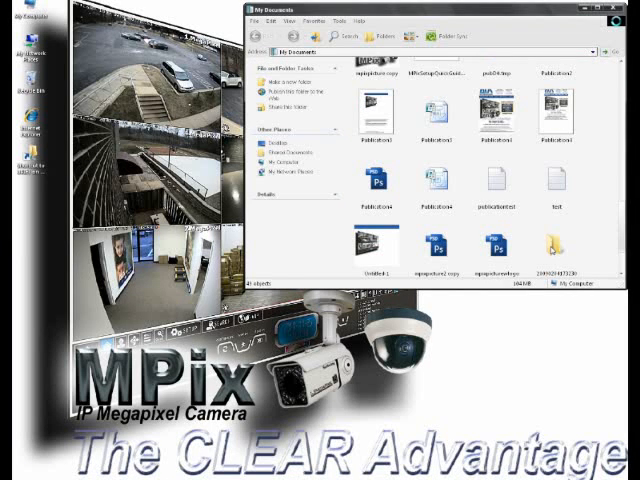
{"action": "double_click", "coordinate": [552, 245]}
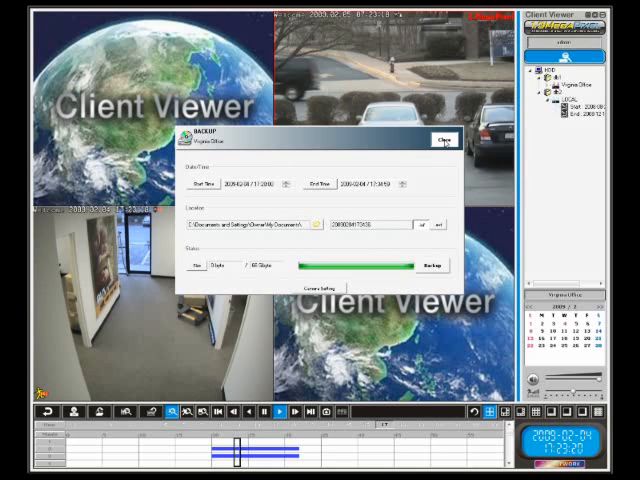
{"action": "left_click", "coordinate": [443, 140]}
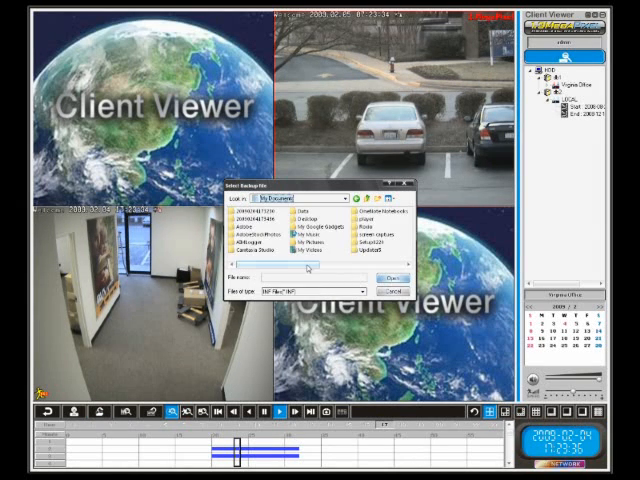
{"action": "double_click", "coordinate": [266, 216]}
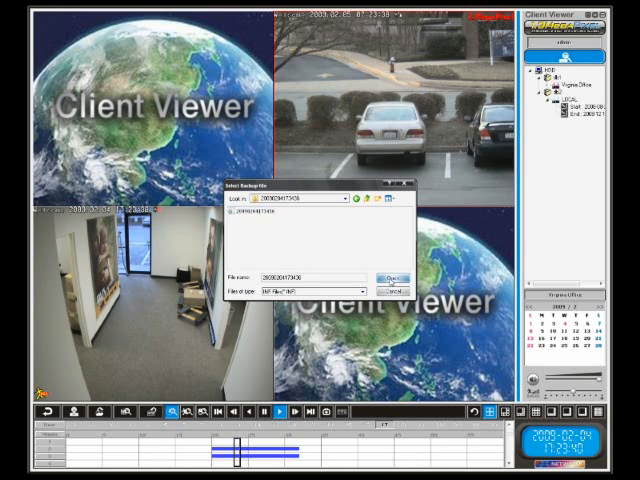
{"action": "left_click", "coordinate": [384, 277]}
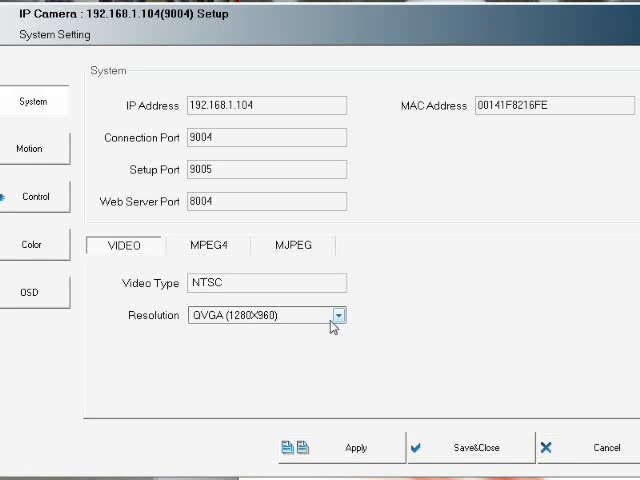
- Keep 1280x960 video resolution and Very High MPEG4 quality in the camera System setup
{"action": "left_click", "coordinate": [339, 315]}
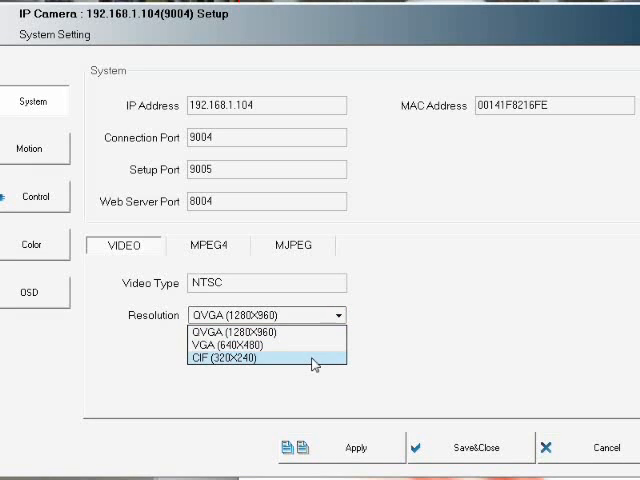
{"action": "left_click", "coordinate": [248, 332]}
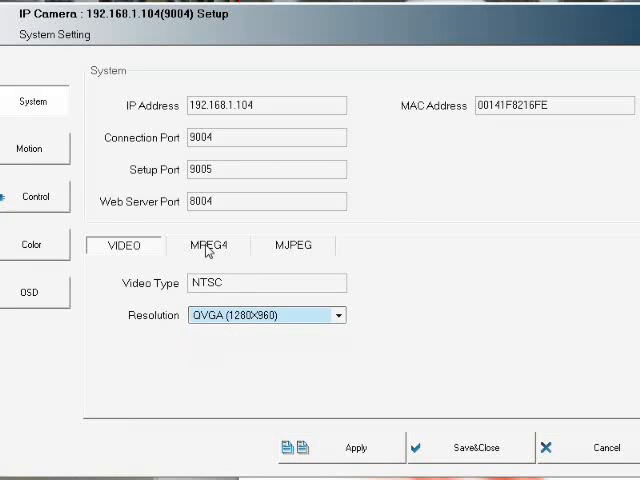
{"action": "left_click", "coordinate": [209, 245]}
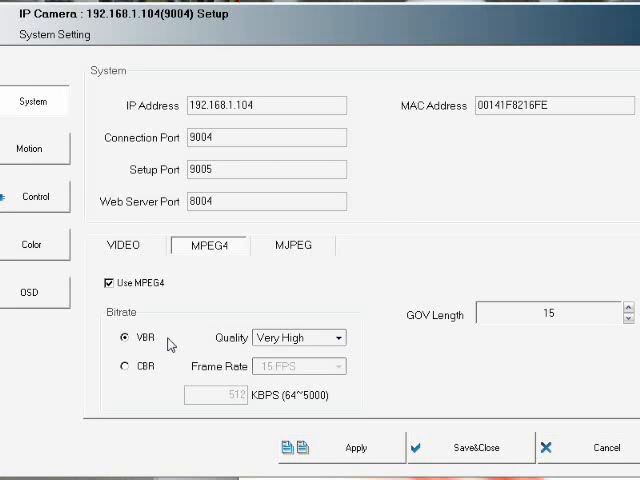
{"action": "mouse_move", "coordinate": [339, 338]}
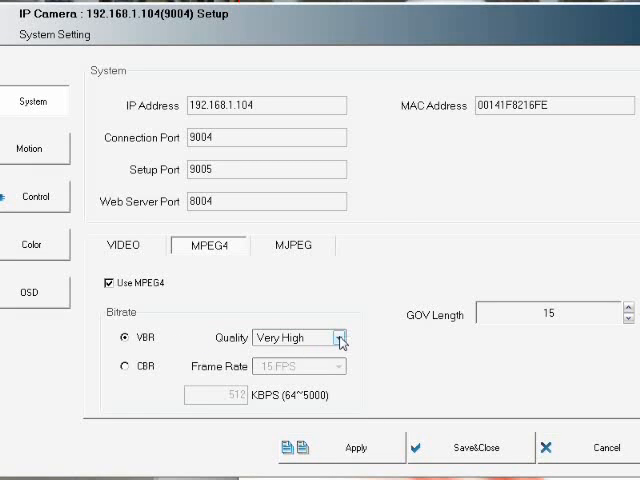
{"action": "left_click", "coordinate": [340, 337]}
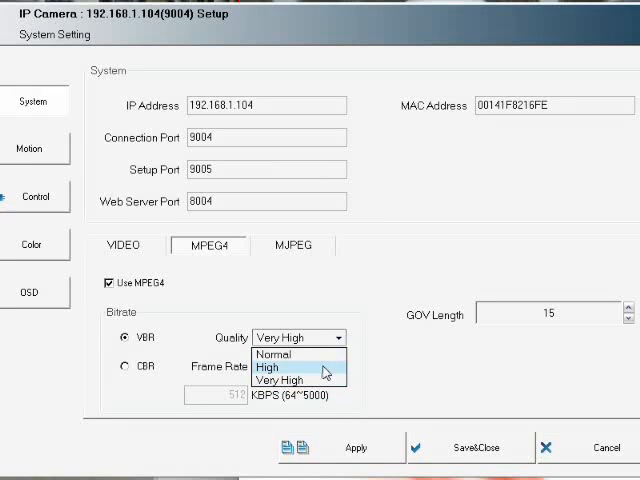
{"action": "left_click", "coordinate": [293, 380]}
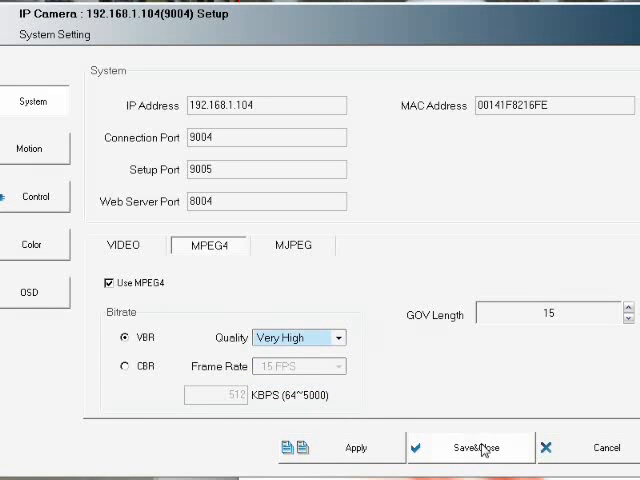
{"action": "mouse_move", "coordinate": [493, 456]}
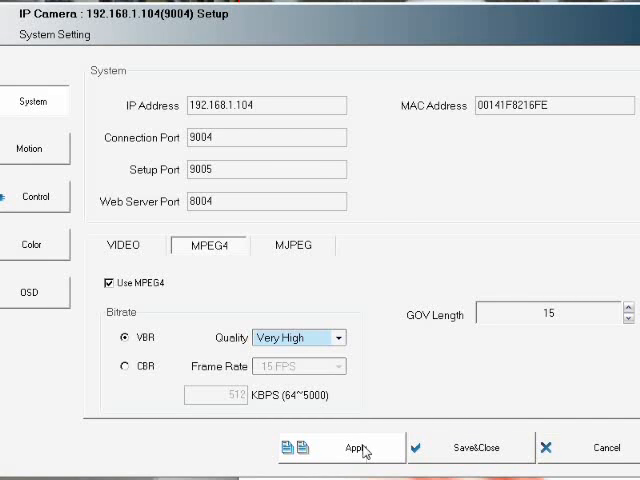
{"action": "mouse_move", "coordinate": [470, 447]}
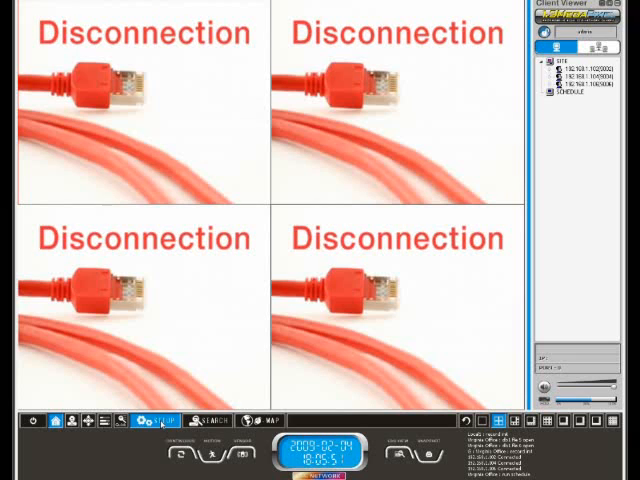
- In SETUP's Plugin display settings, choose what Monitor2 shows from its dropdown
{"action": "left_click", "coordinate": [155, 420]}
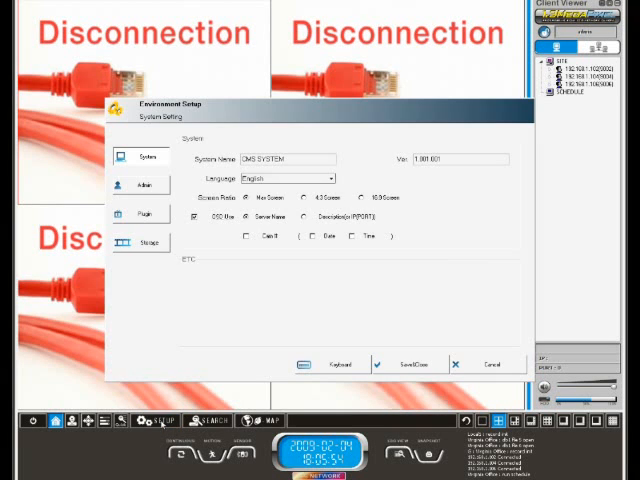
{"action": "left_click", "coordinate": [139, 216]}
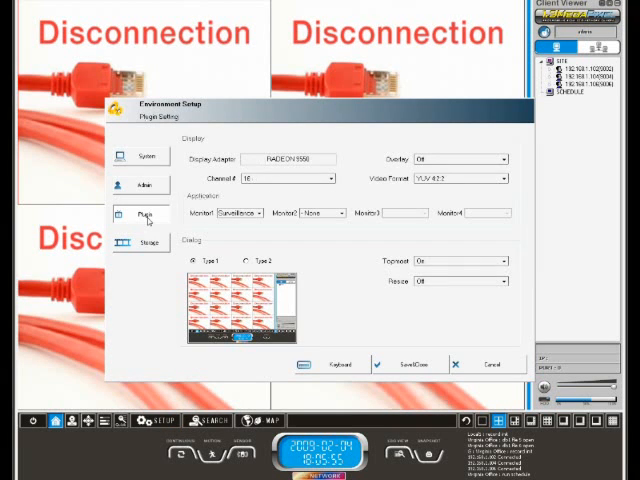
{"action": "left_click", "coordinate": [338, 213]}
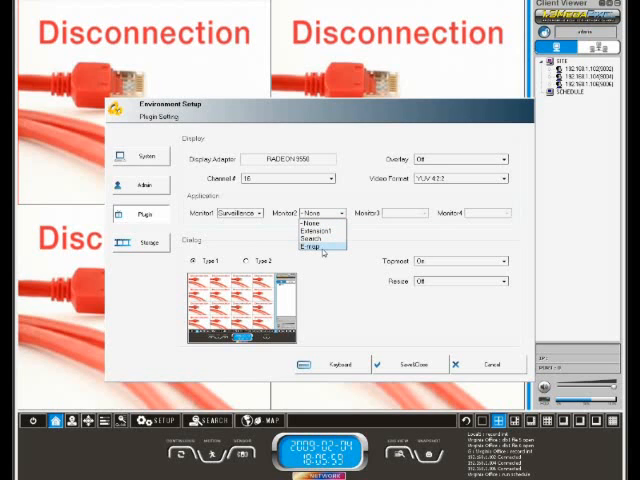
{"action": "left_click", "coordinate": [318, 223]}
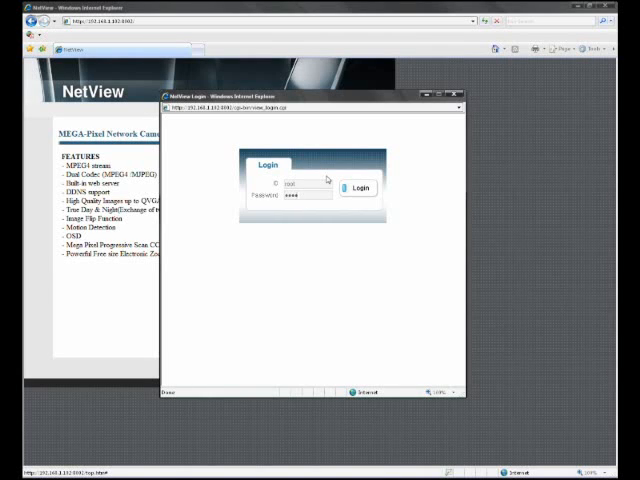
- Log in to the NetView camera web page with the entered ID and password
{"action": "left_click", "coordinate": [357, 188]}
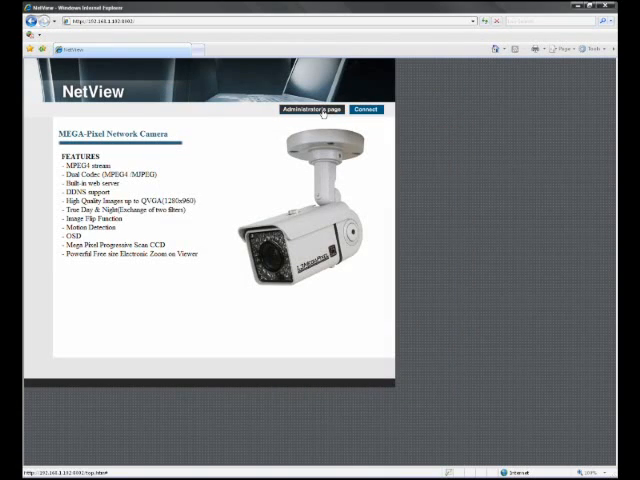
- Log in to the Administrator's page with admin credentials to reach General Setting
{"action": "left_click", "coordinate": [318, 110]}
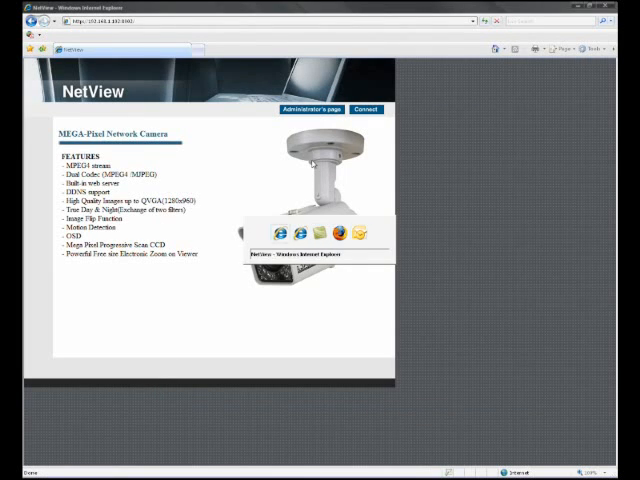
{"action": "left_click", "coordinate": [313, 110]}
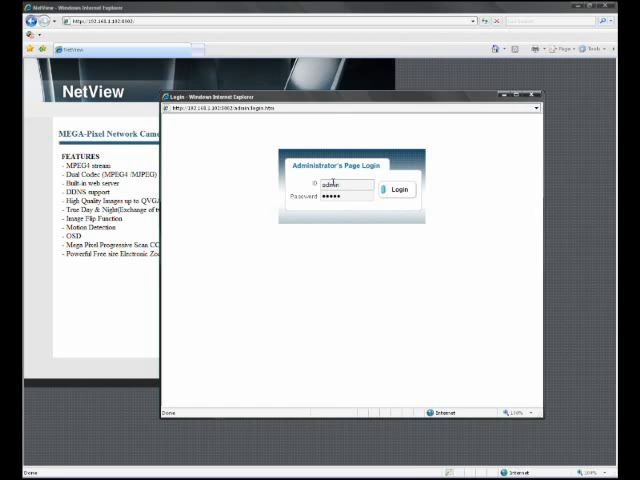
{"action": "left_click", "coordinate": [397, 189]}
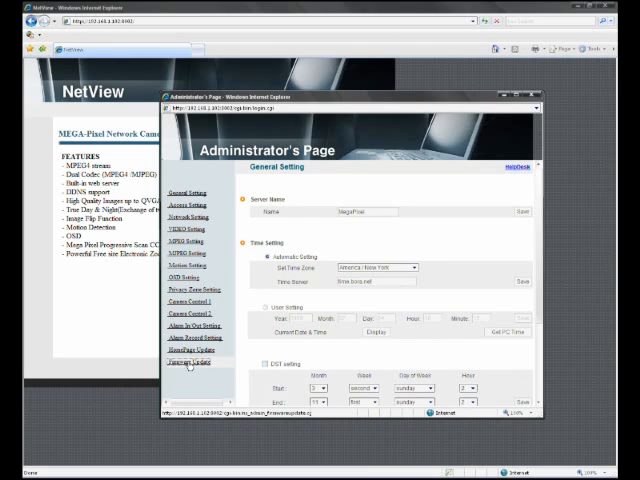
- Select a local firmware file under Local Update and upload it to the camera
{"action": "left_click", "coordinate": [192, 362]}
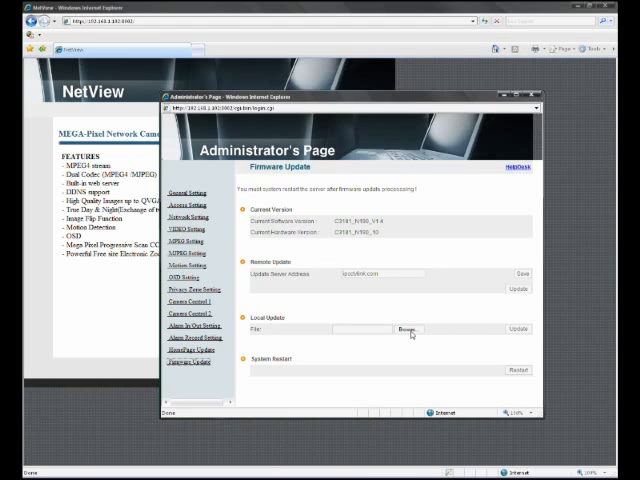
{"action": "left_click", "coordinate": [407, 329]}
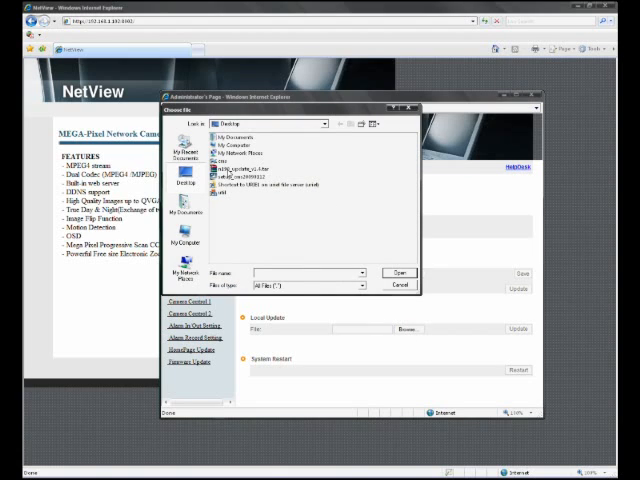
{"action": "left_click", "coordinate": [399, 272]}
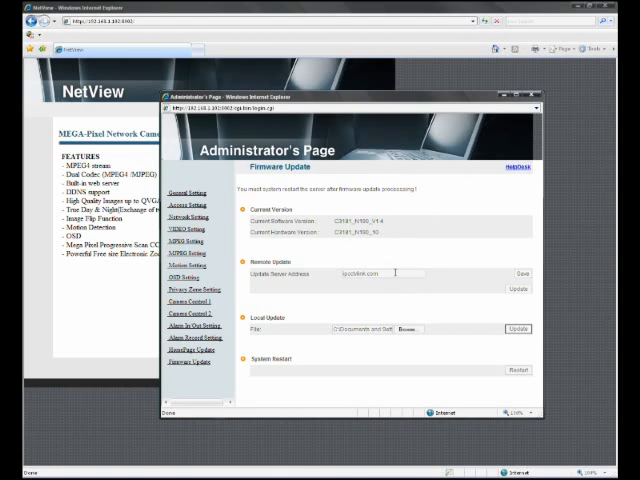
{"action": "left_click", "coordinate": [518, 328]}
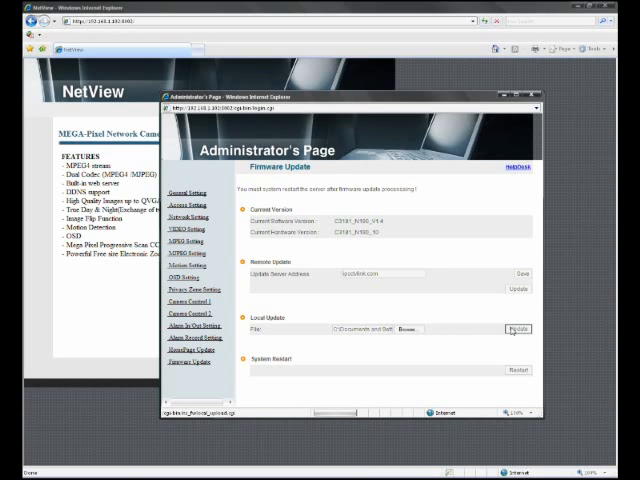
{"action": "left_click", "coordinate": [518, 328]}
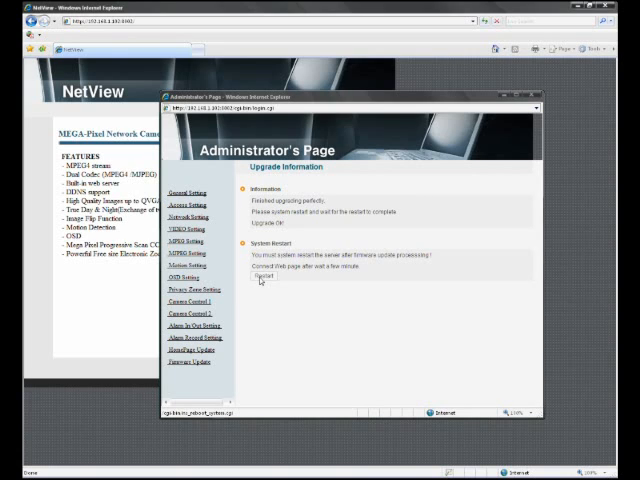
- Restart the camera from Upgrade Information and return to Firmware Update (version C3181_N100_V1.4)
{"action": "left_click", "coordinate": [264, 277]}
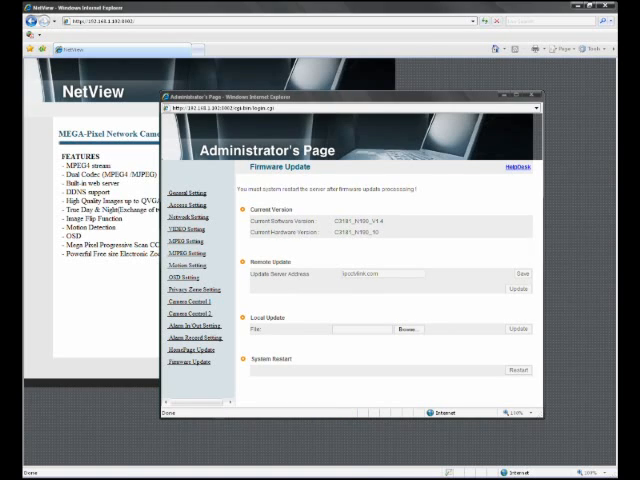
{"action": "mouse_move", "coordinate": [399, 230]}
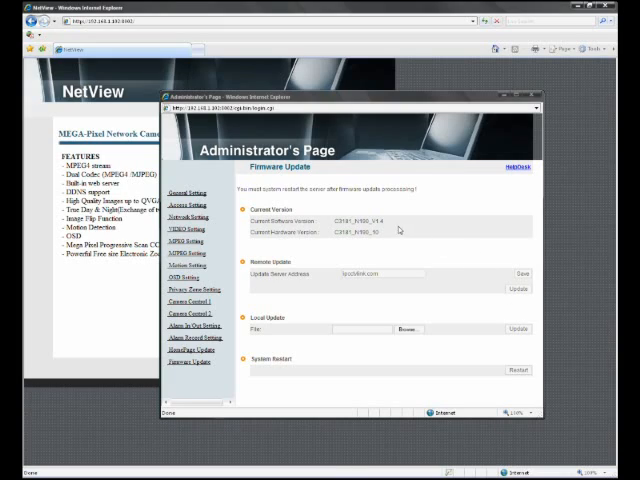
{"action": "mouse_move", "coordinate": [398, 258]}
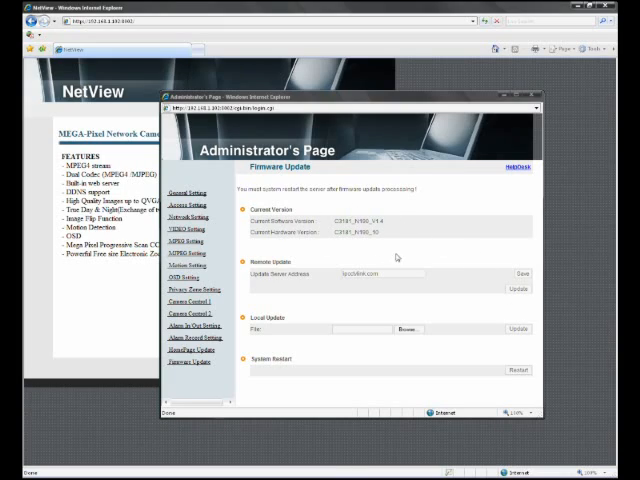